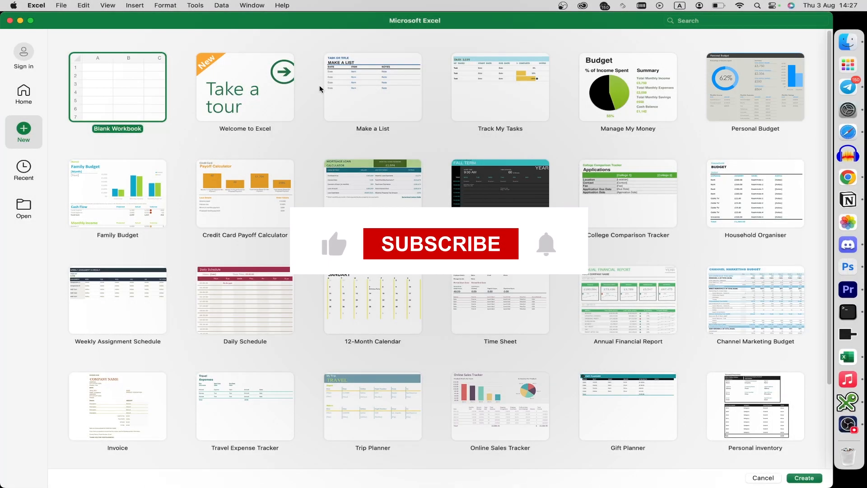
# Open name csv.csv from Documents and select its numbers in cells A1:B3
pyautogui.click(440, 243)
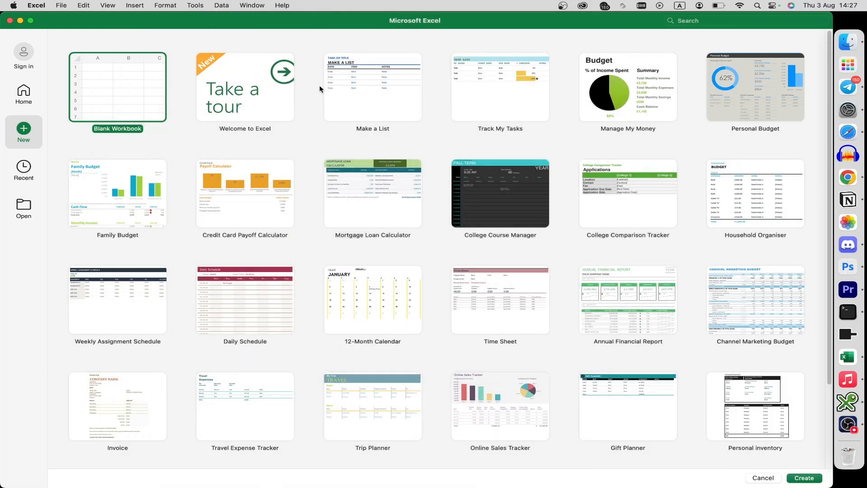
pyautogui.click(61, 5)
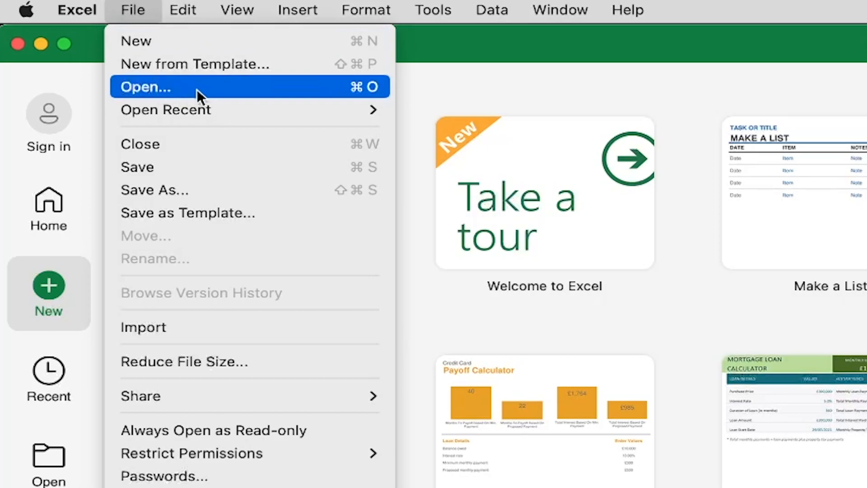
pyautogui.click(145, 87)
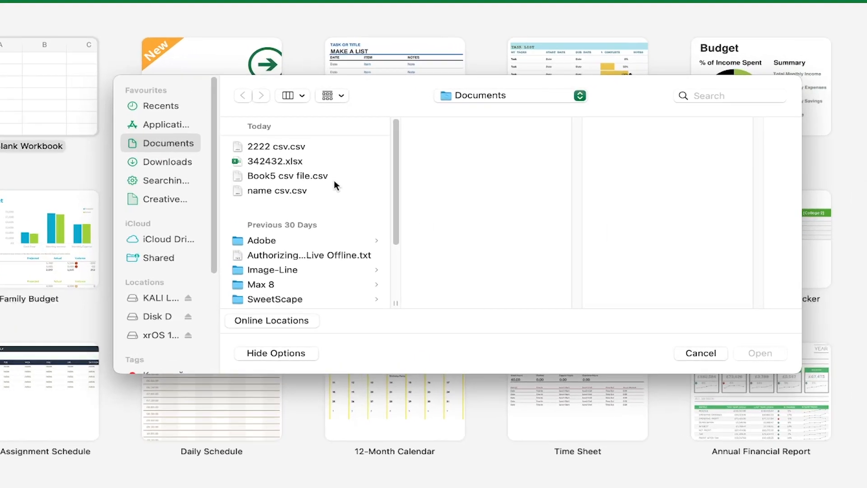
pyautogui.click(276, 190)
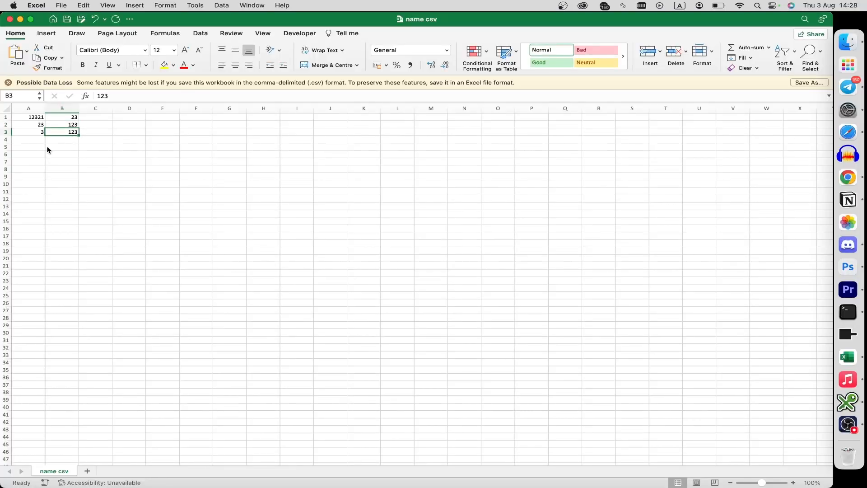
pyautogui.moveTo(28, 116); pyautogui.dragTo(61, 132)
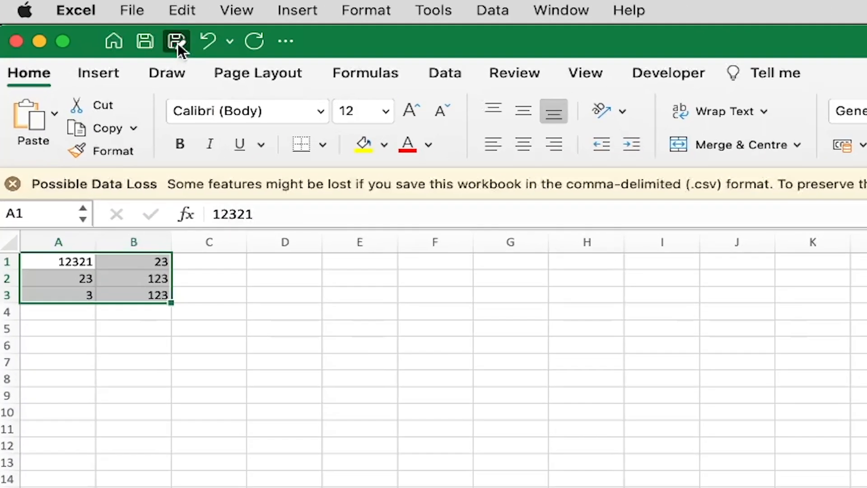
# Save the spreadsheet as 'kol' in Excel Workbook (.xlsx) format in Documents
pyautogui.click(177, 40)
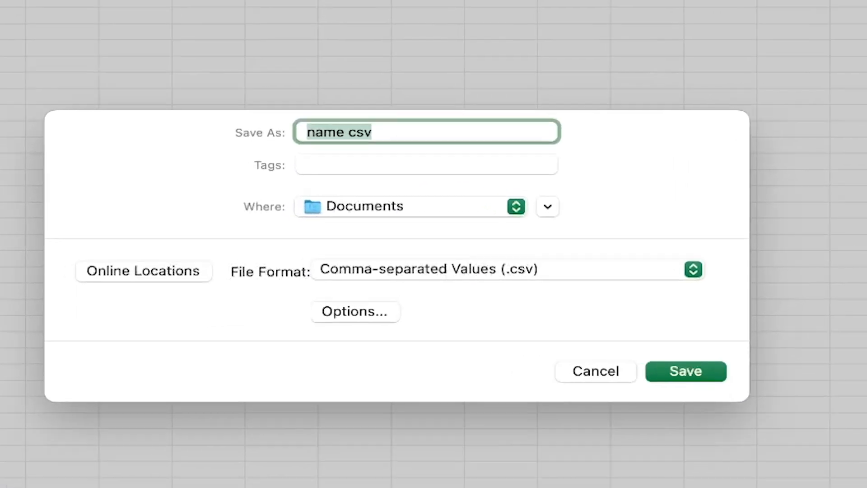
pyautogui.write('k')
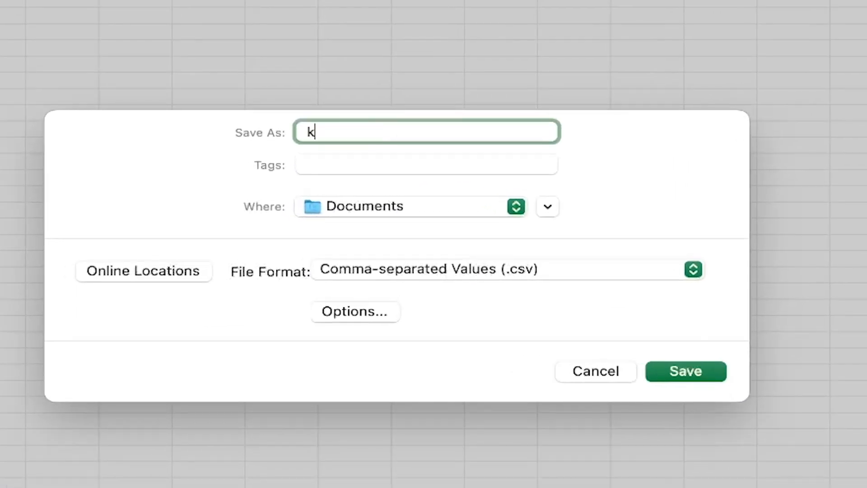
pyautogui.write('ol')
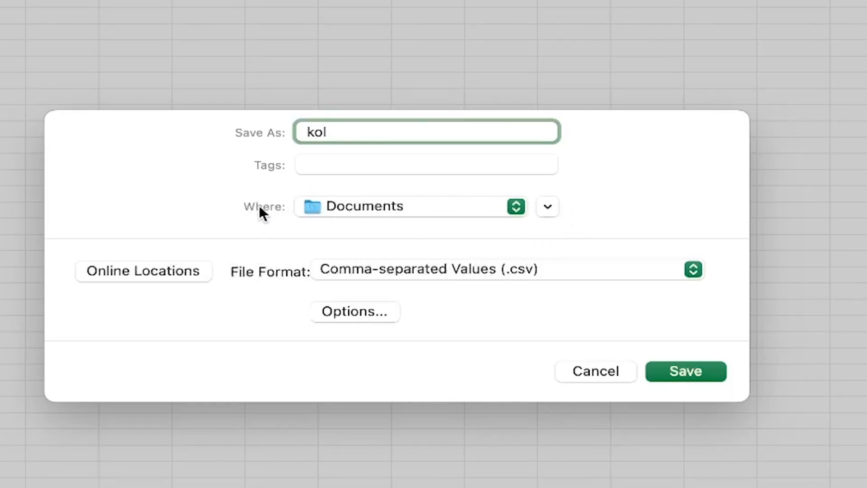
pyautogui.moveTo(246, 257)
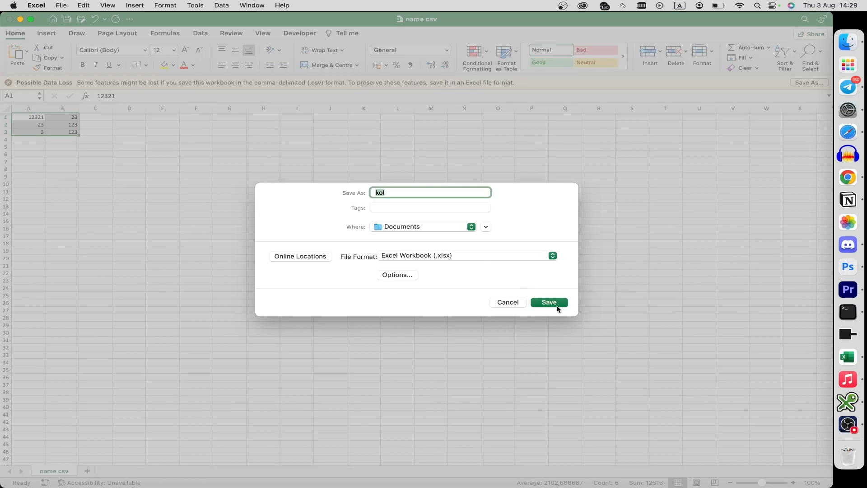
pyautogui.click(549, 302)
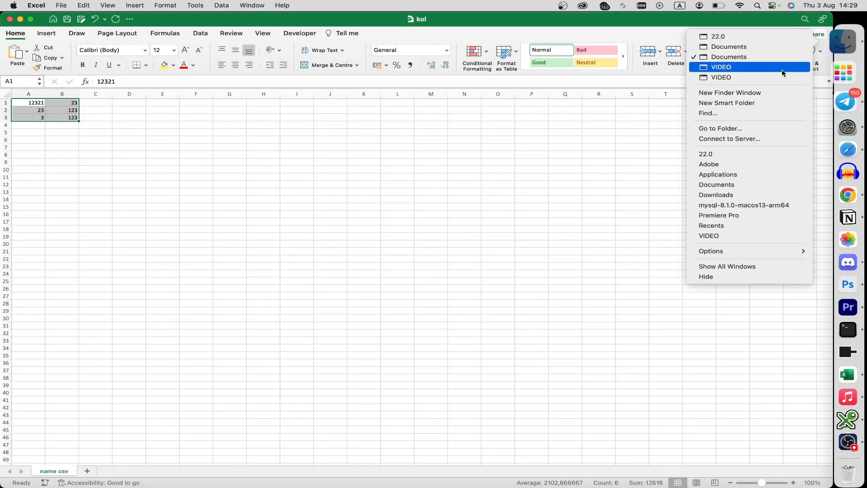
# Show the Finder Documents window containing kol.xlsx beside the CSV files
pyautogui.click(729, 47)
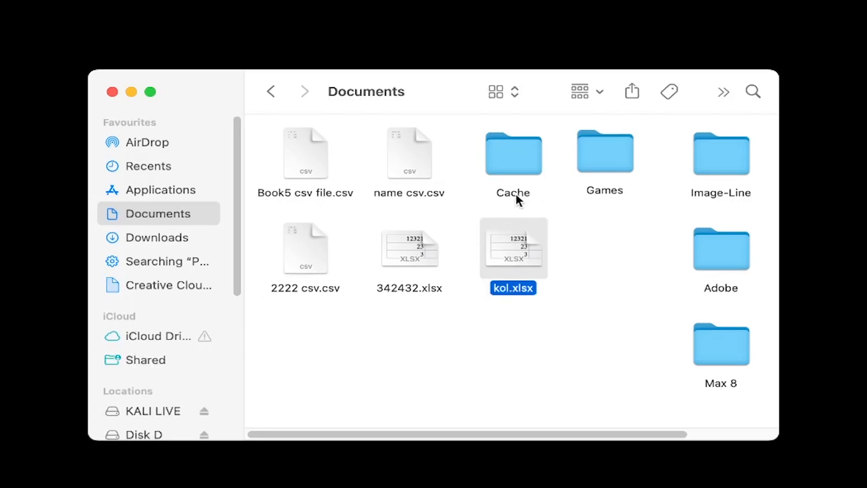
pyautogui.moveTo(479, 232)
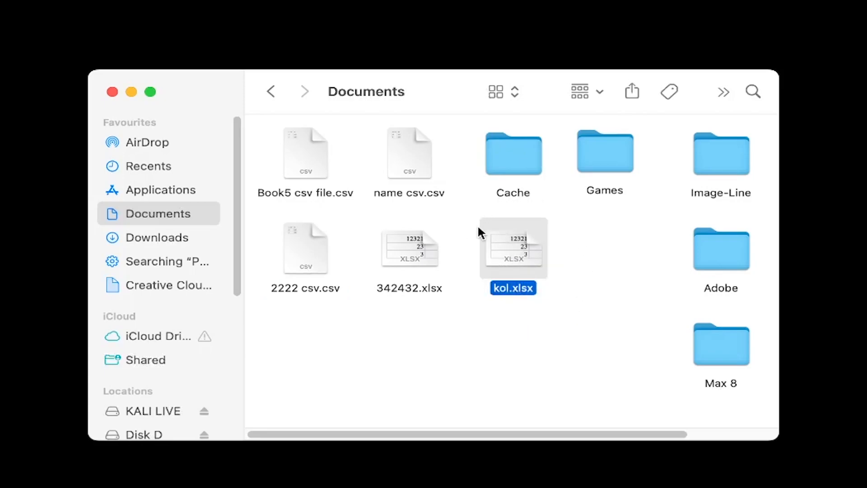